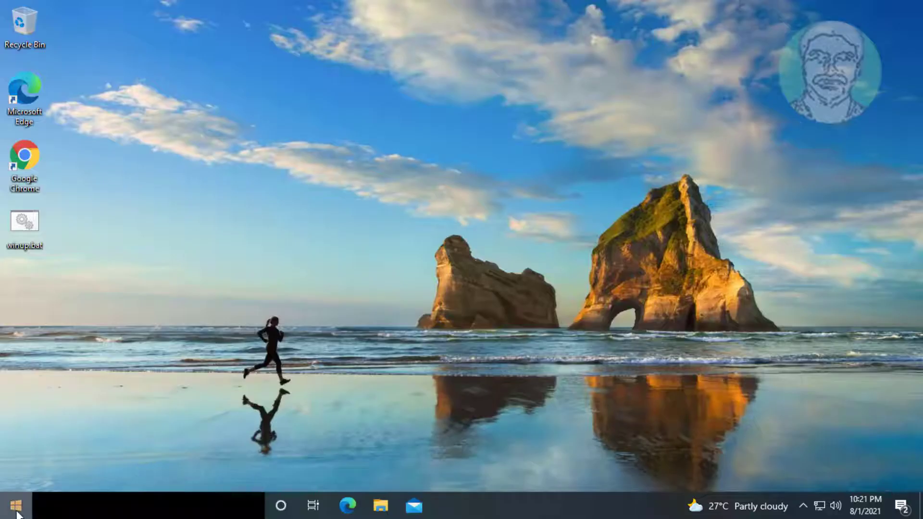
Reach the Troubleshoot page under Update & Security via Windows Update in Settings.
{"action": "double_click", "coordinate": [24, 220]}
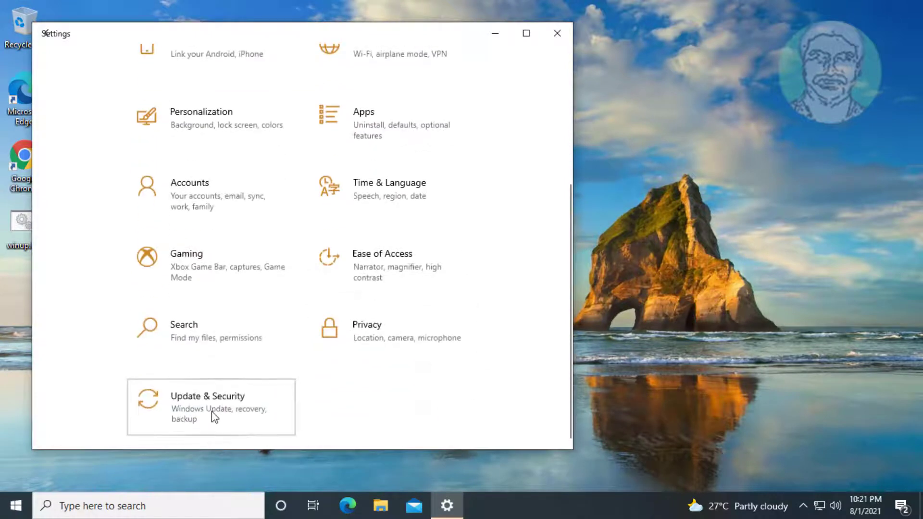
{"action": "left_click", "coordinate": [208, 406]}
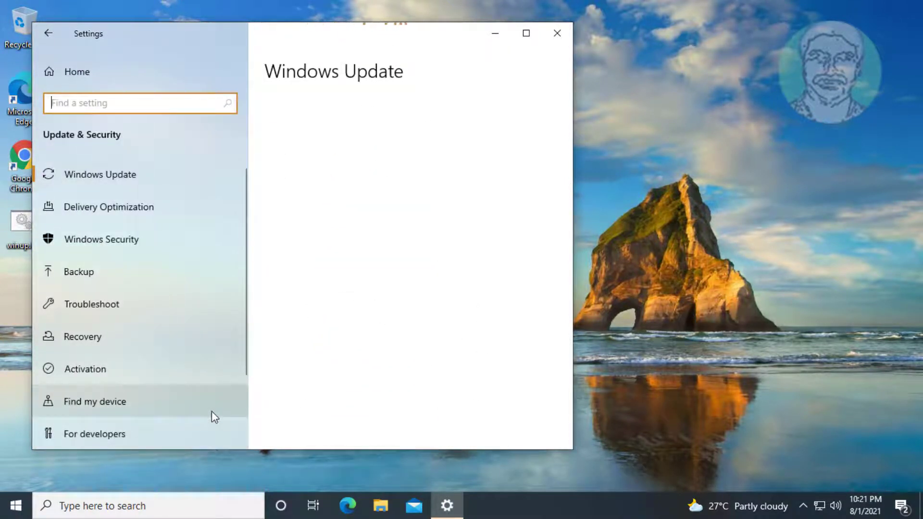
{"action": "left_click", "coordinate": [100, 174]}
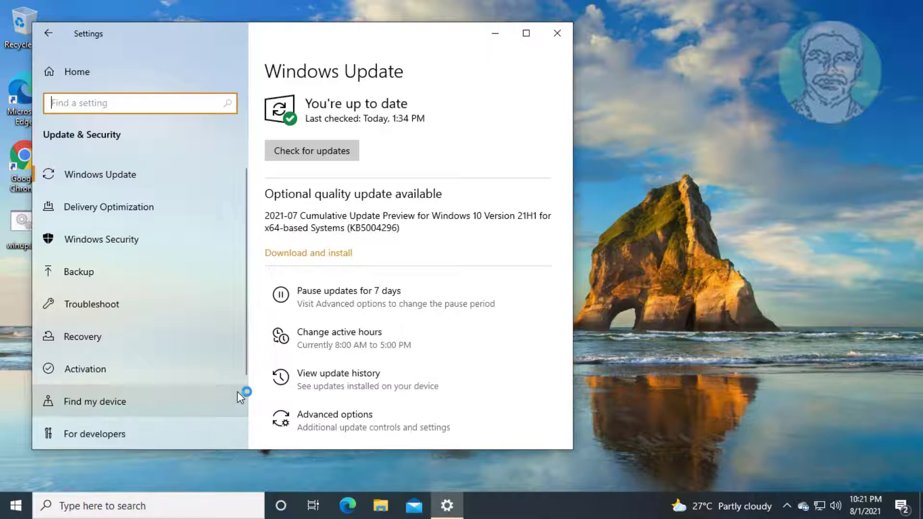
{"action": "left_click", "coordinate": [91, 304]}
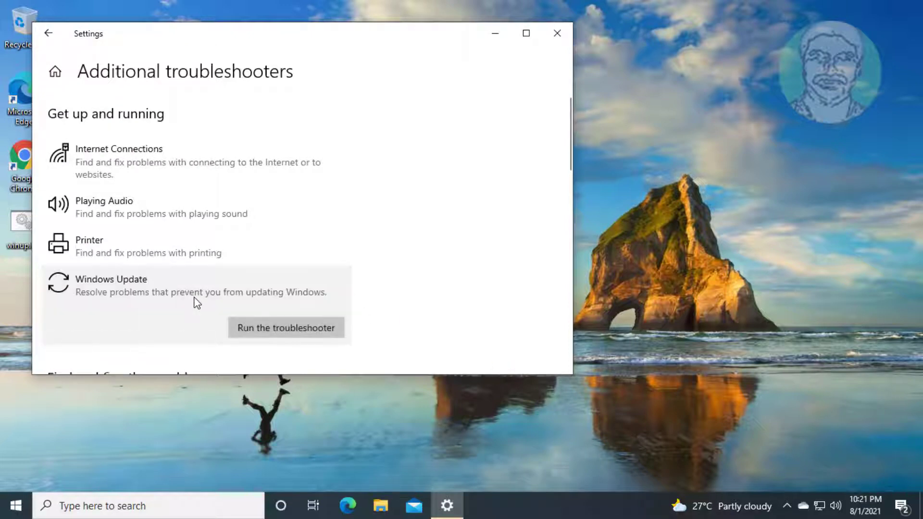
Run the Windows Update troubleshooter to completion and close it.
{"action": "left_click", "coordinate": [286, 327]}
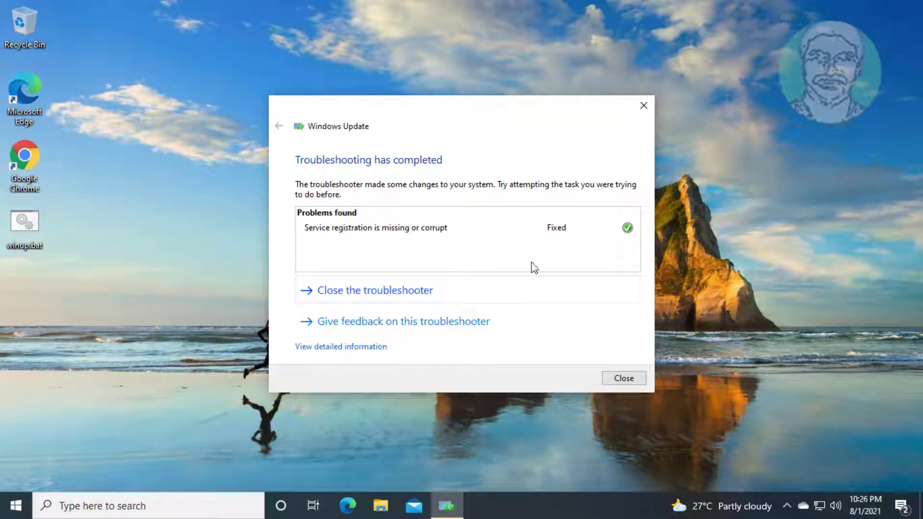
{"action": "left_click", "coordinate": [623, 378]}
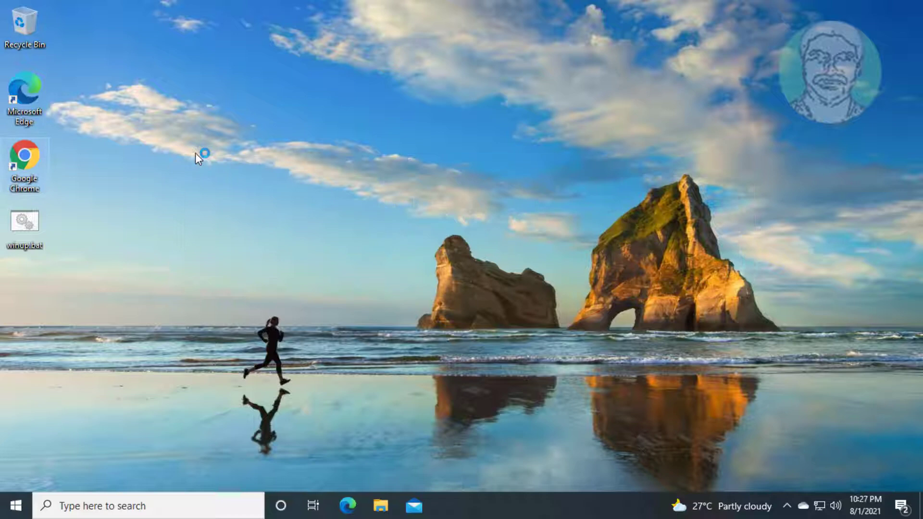
{"action": "mouse_move", "coordinate": [198, 146]}
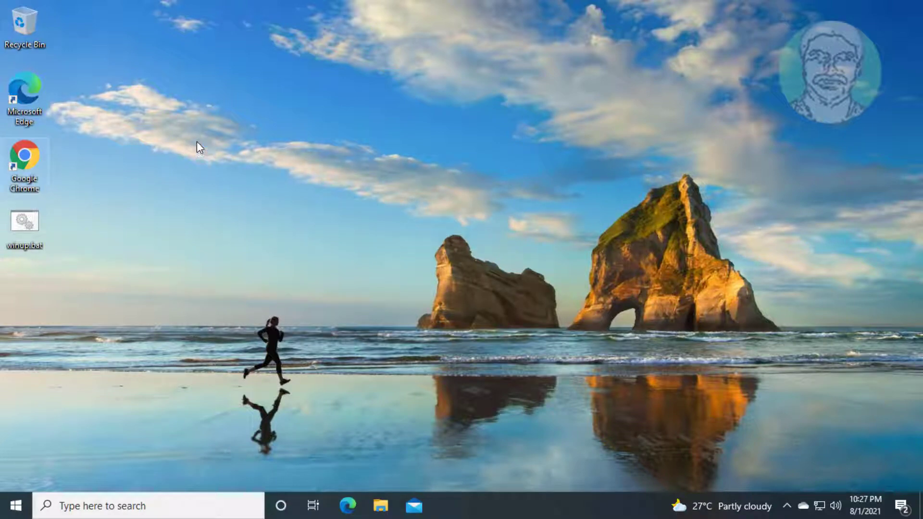
Paste the wushowhide.diagcab link into Chrome's address bar to download and launch the tool.
{"action": "double_click", "coordinate": [24, 159]}
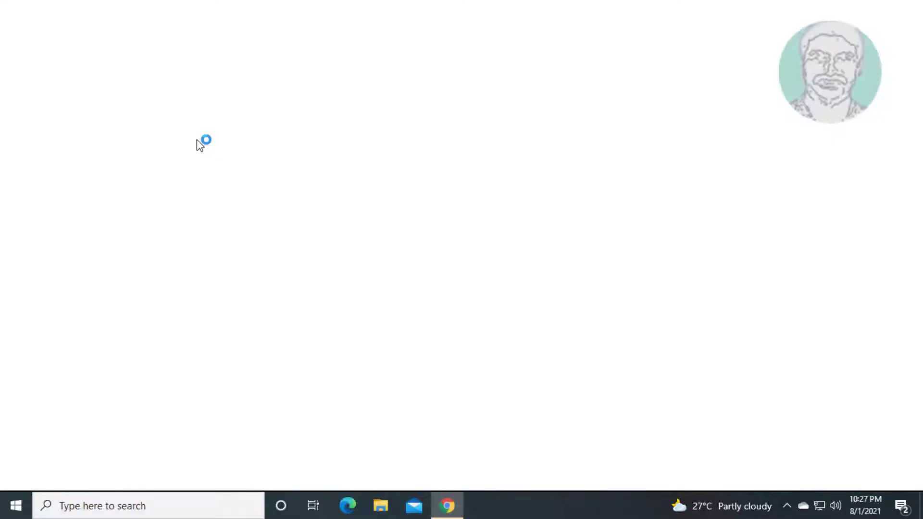
{"action": "left_click", "coordinate": [447, 518]}
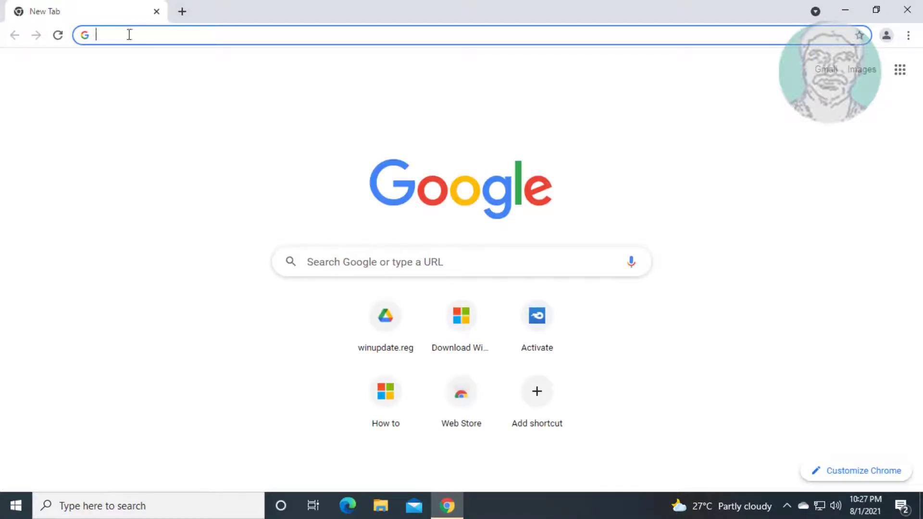
{"action": "right_click", "coordinate": [129, 35]}
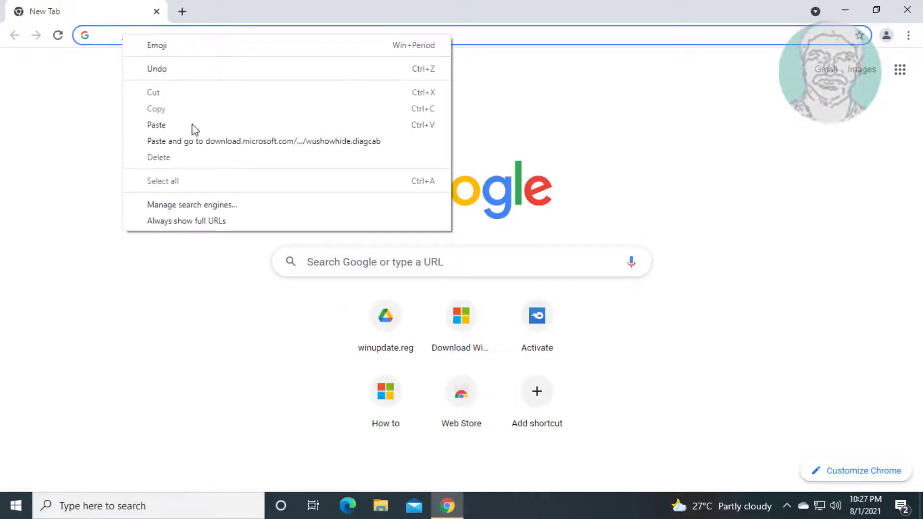
{"action": "left_click", "coordinate": [261, 140]}
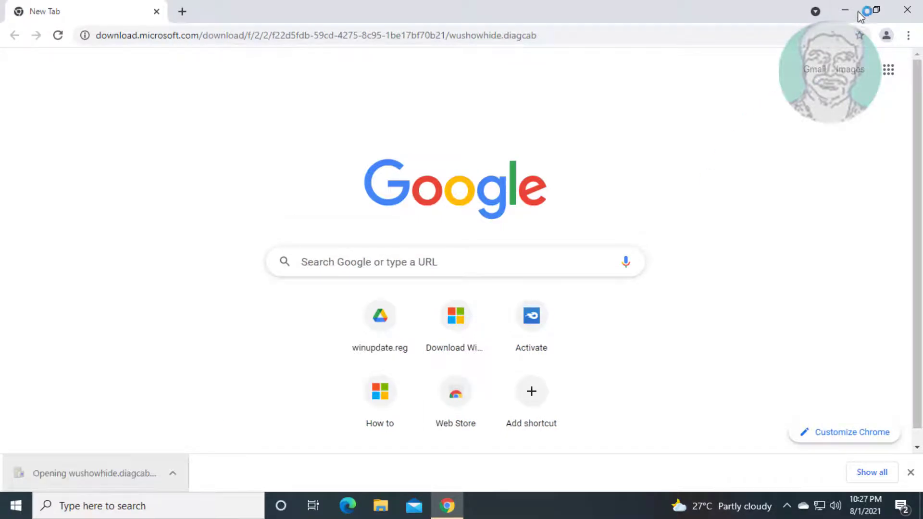
{"action": "left_click", "coordinate": [94, 473]}
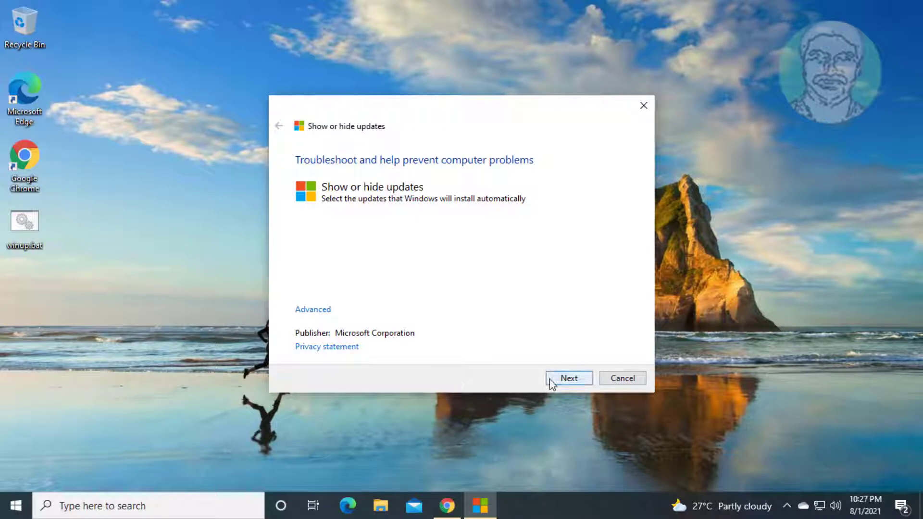
Choose Hide updates, leave the .NET update unchecked, finish and close the troubleshooter.
{"action": "left_click", "coordinate": [569, 378]}
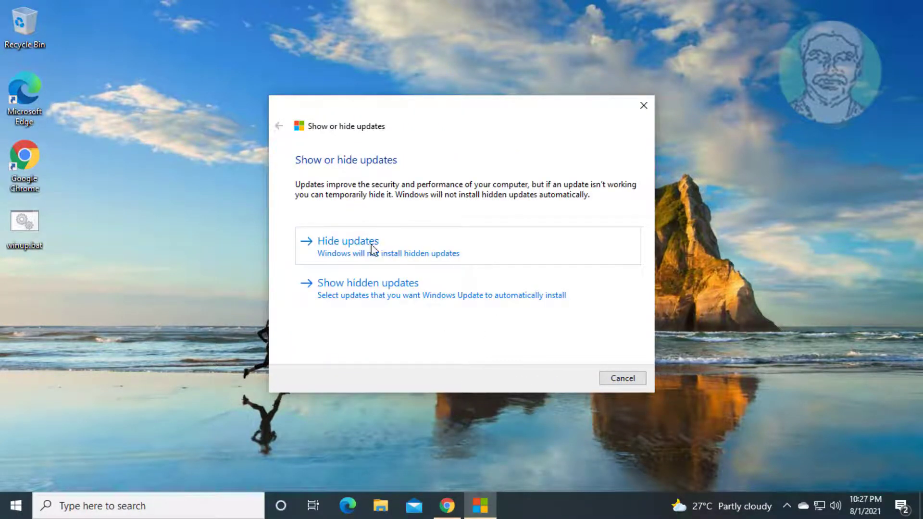
{"action": "left_click", "coordinate": [348, 241]}
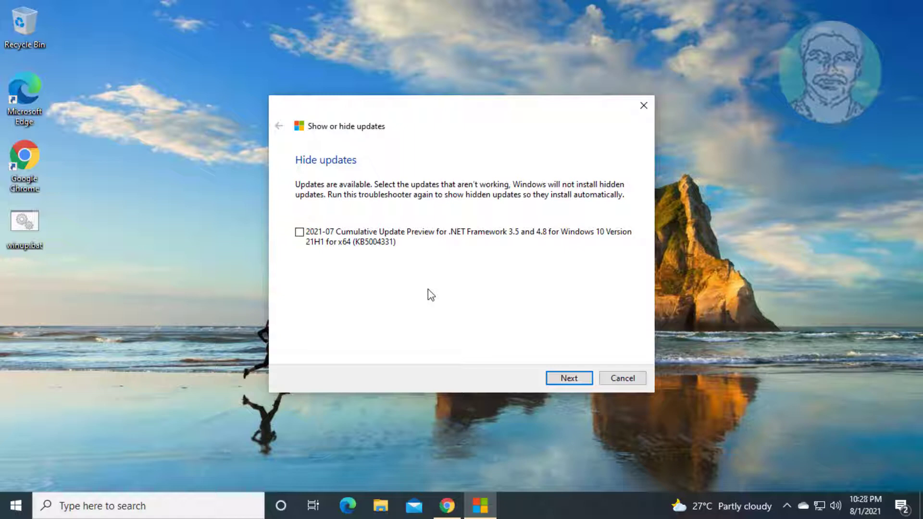
{"action": "mouse_move", "coordinate": [316, 269]}
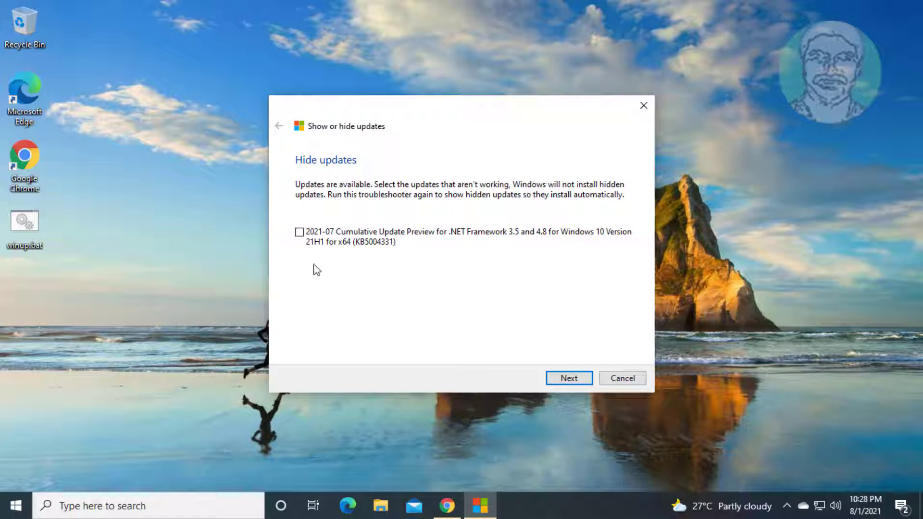
{"action": "left_click", "coordinate": [569, 378]}
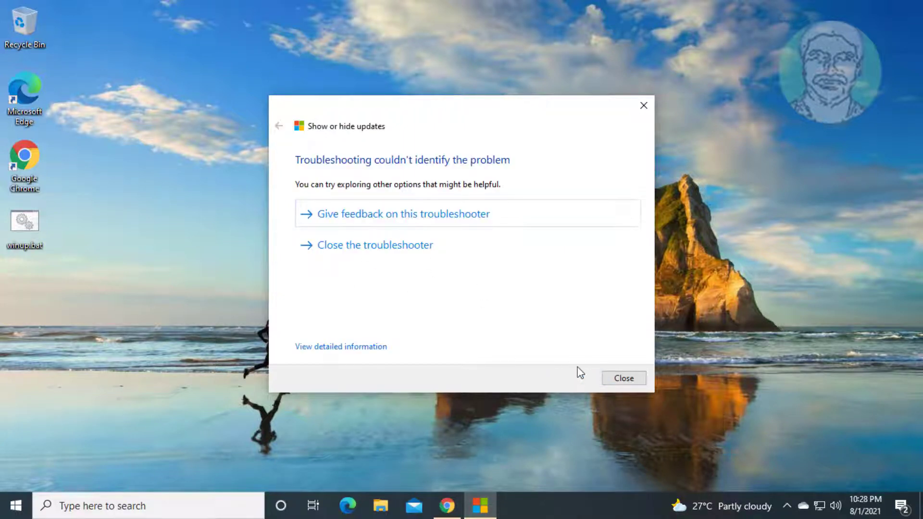
{"action": "left_click", "coordinate": [623, 378]}
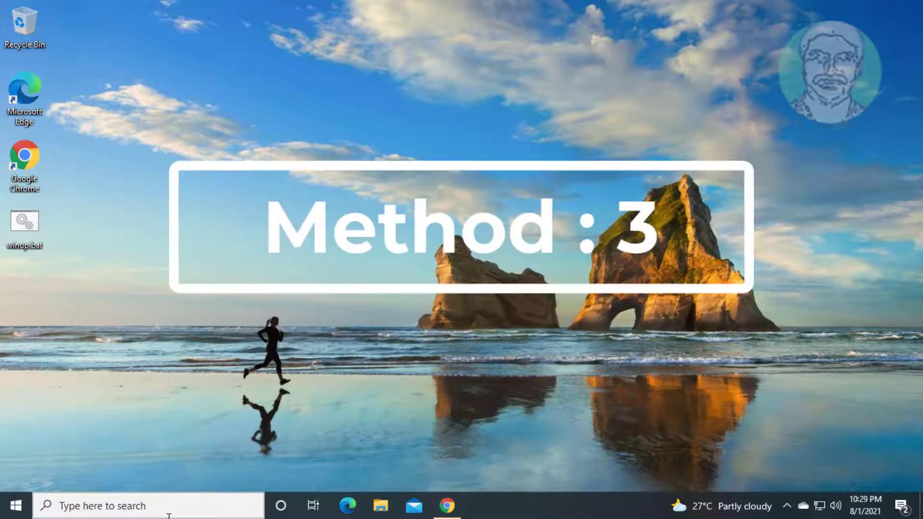
Search 'device Manager' from the taskbar to launch Device Manager.
{"action": "type", "text": "device Manager"}
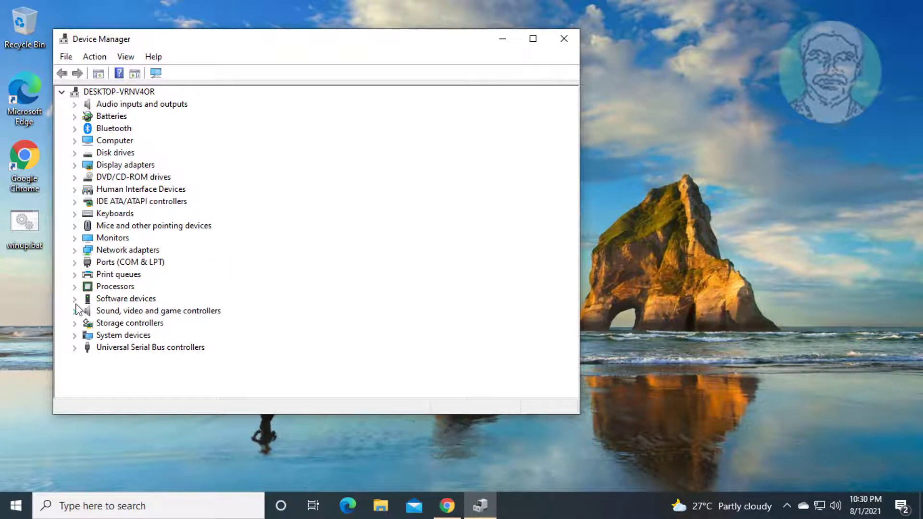
{"action": "mouse_move", "coordinate": [119, 281]}
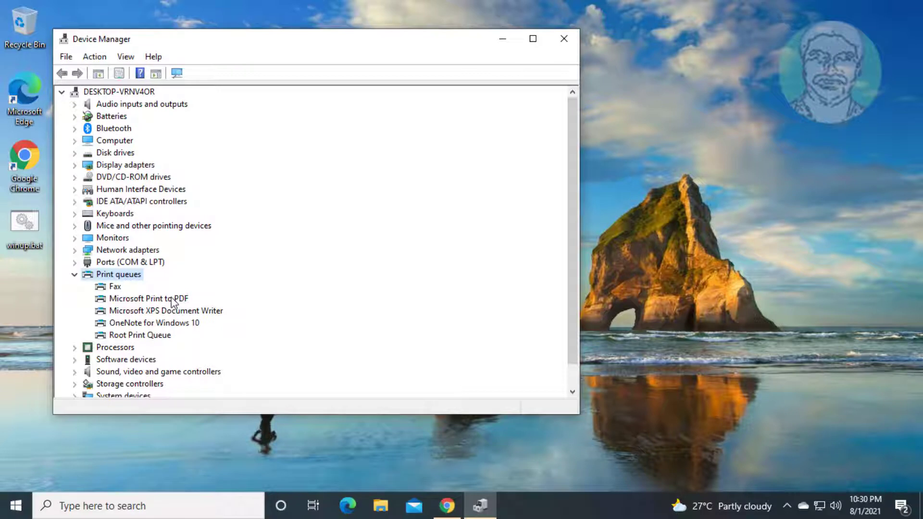
{"action": "mouse_move", "coordinate": [184, 301]}
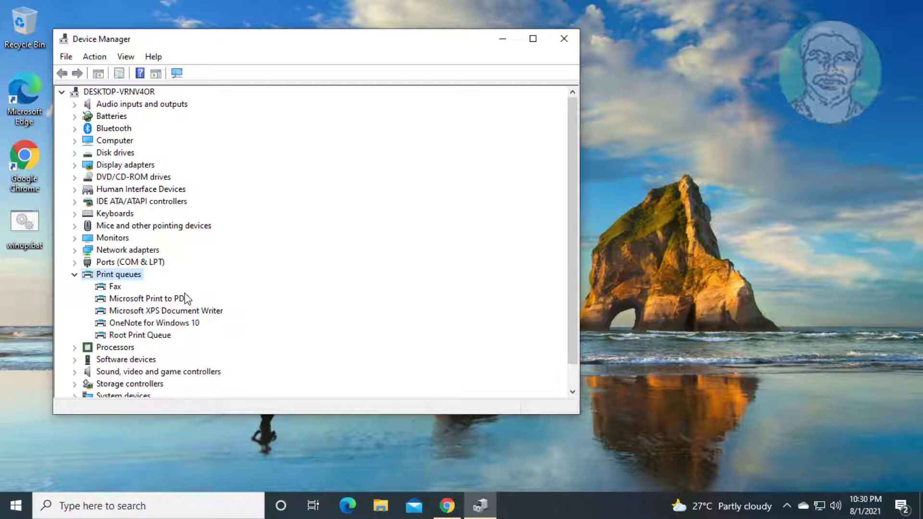
{"action": "mouse_move", "coordinate": [176, 310]}
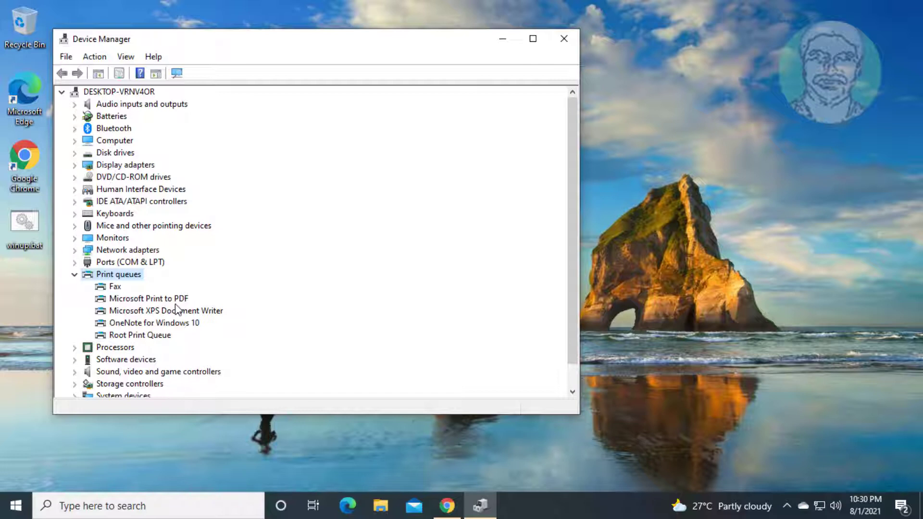
Uninstall the Microsoft Print to PDF device from the Print queues list.
{"action": "left_click", "coordinate": [148, 298]}
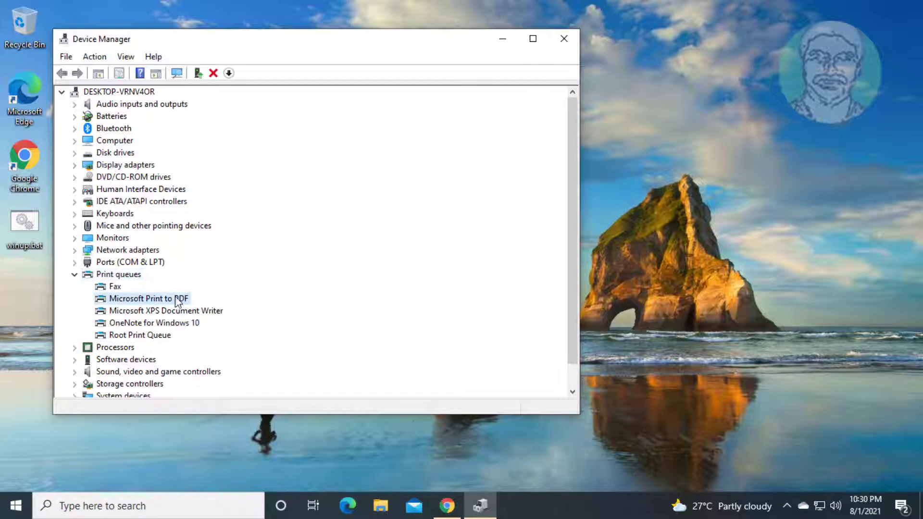
{"action": "right_click", "coordinate": [140, 298]}
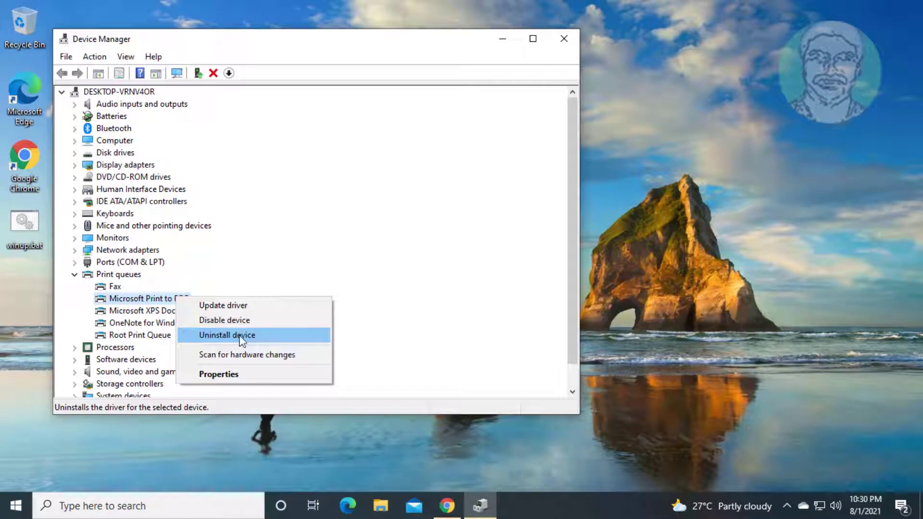
{"action": "mouse_move", "coordinate": [271, 341]}
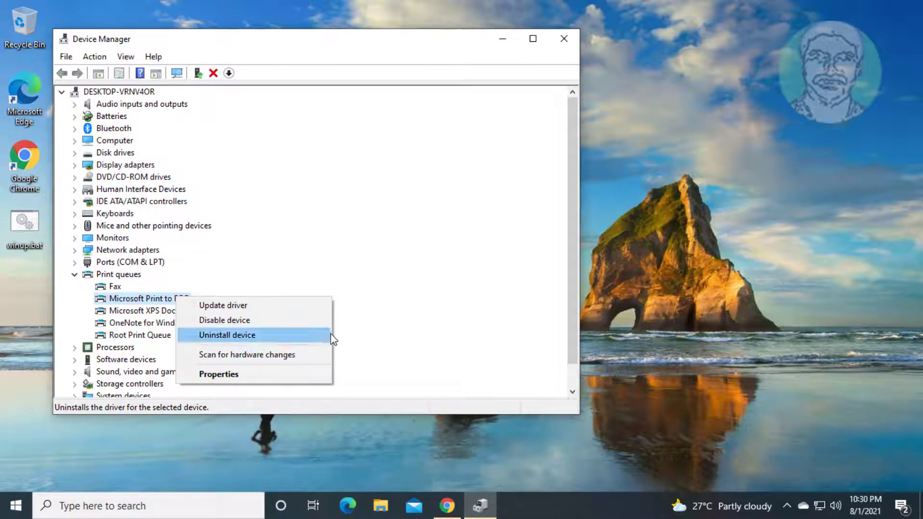
{"action": "left_click", "coordinate": [563, 39]}
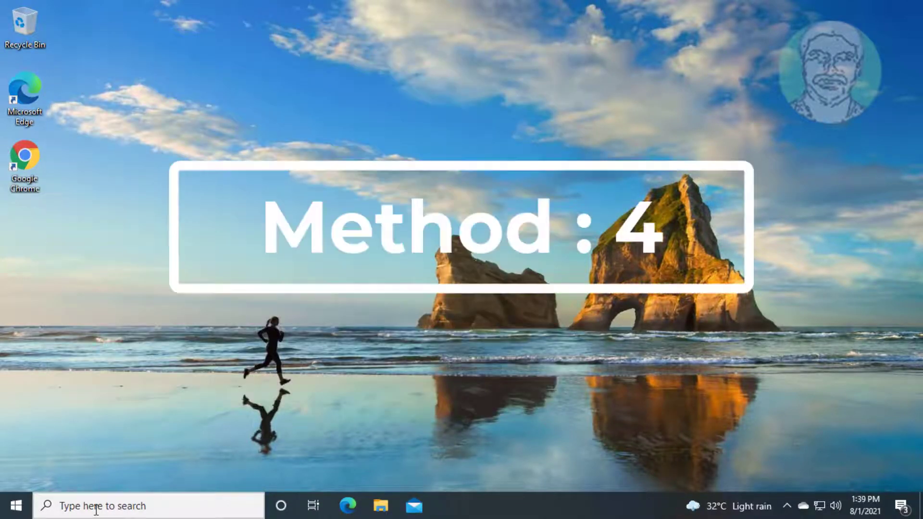
Search 'cmd' from the taskbar to launch an administrator Command Prompt.
{"action": "type", "text": "cmd"}
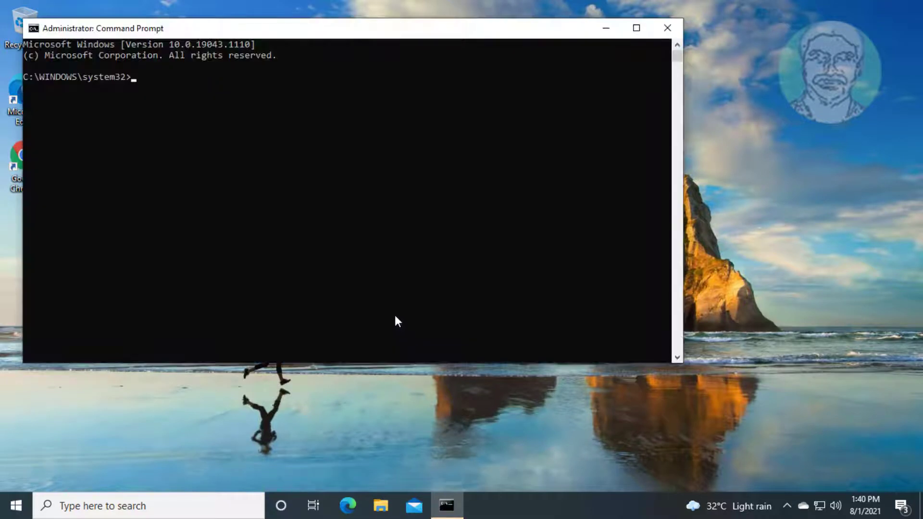
Run an sfc scan that finds no integrity violations.
{"action": "type", "text": "sfc /scannow"}
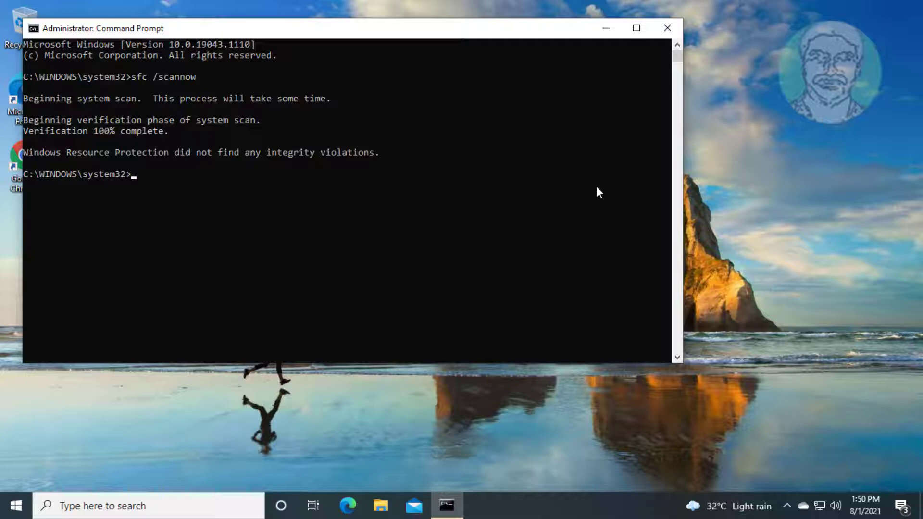
Run dism.exe /online /cleanup-image /restorehealth until it completes successfully.
{"action": "type", "text": "dism"}
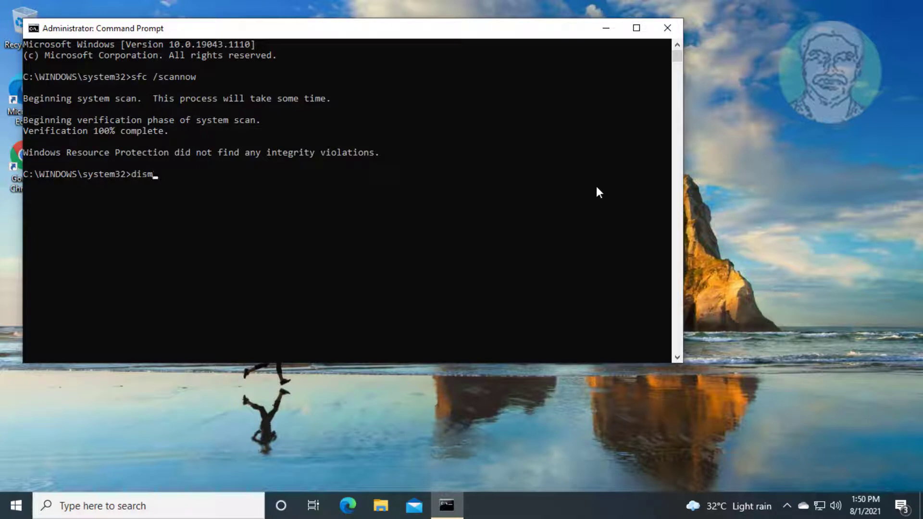
{"action": "type", "text": ".exe /"}
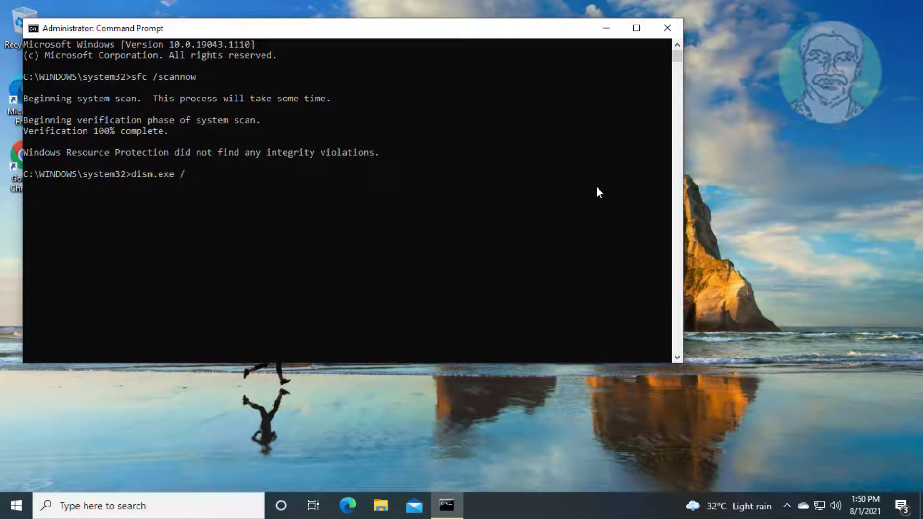
{"action": "type", "text": "online"}
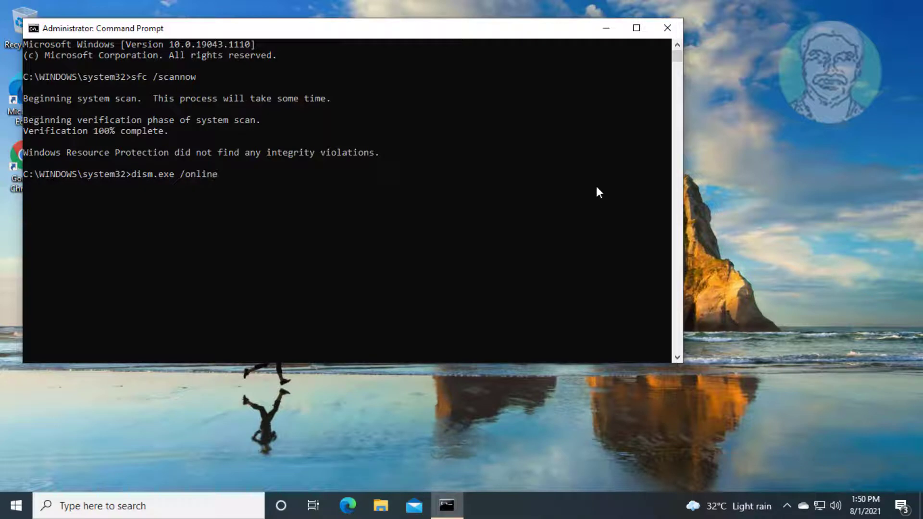
{"action": "type", "text": "/cle"}
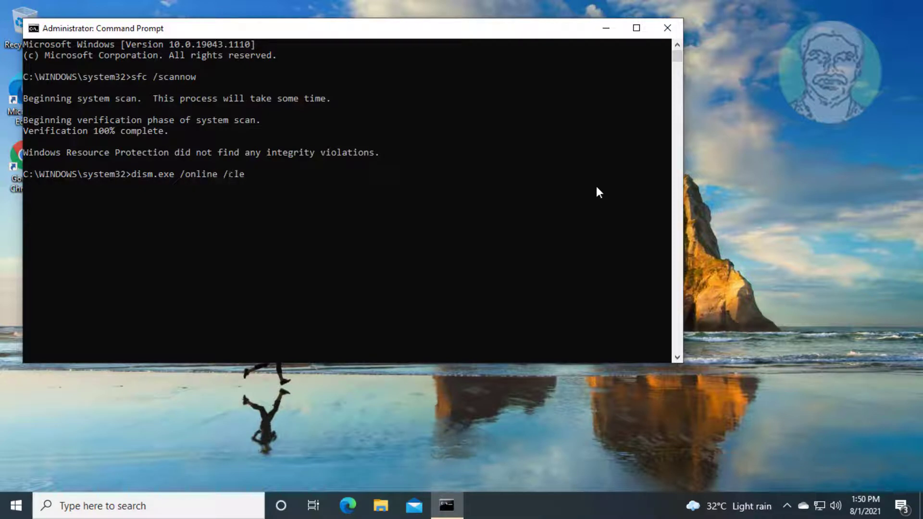
{"action": "type", "text": "anup"}
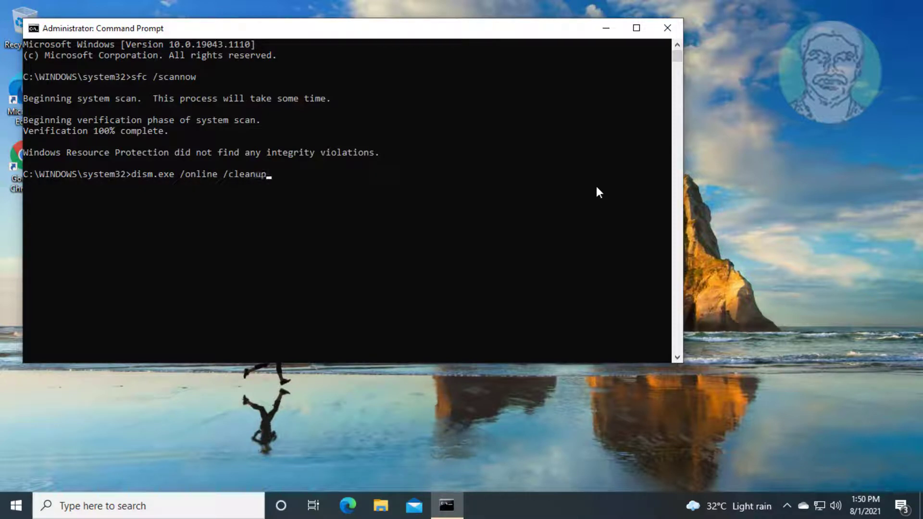
{"action": "type", "text": "-im"}
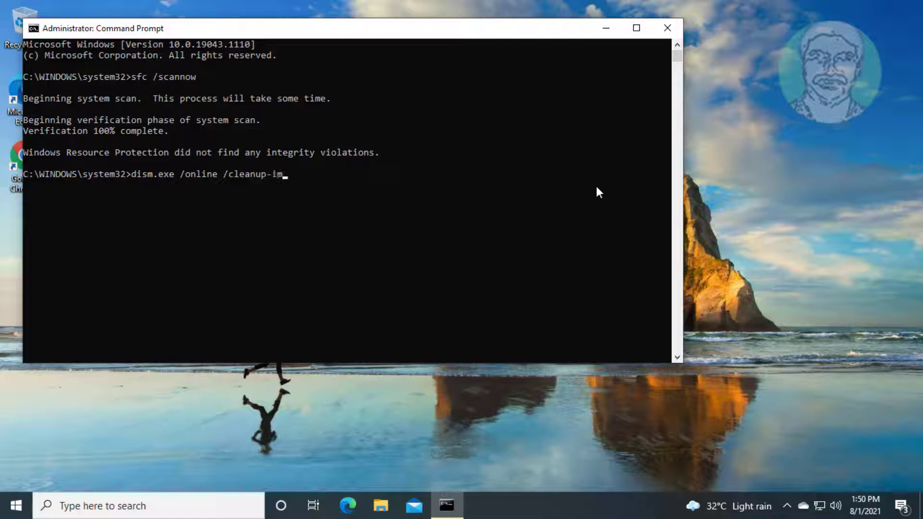
{"action": "type", "text": "age /res"}
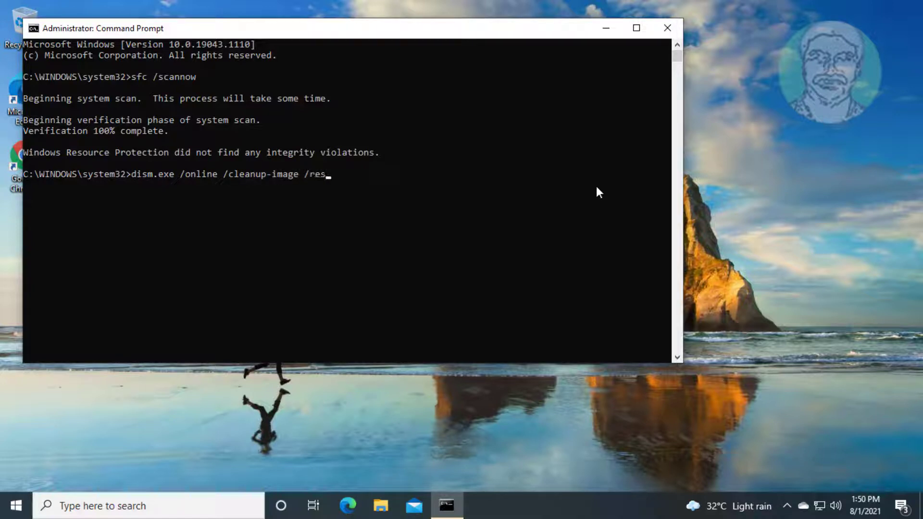
{"action": "type", "text": "torehealt"}
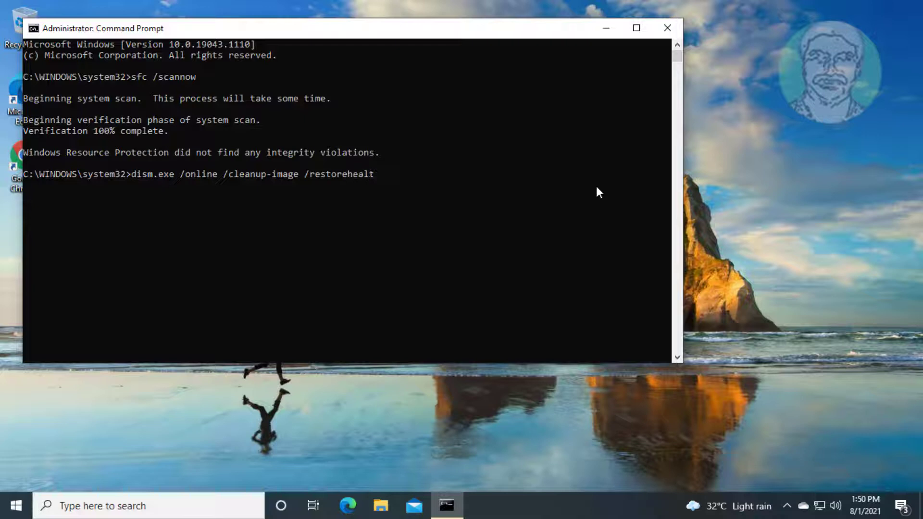
{"action": "key", "text": "Enter"}
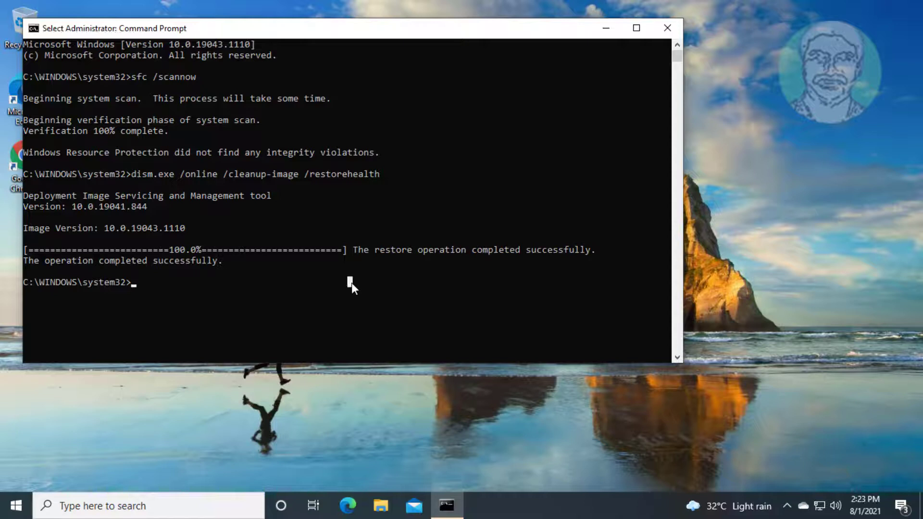
Exit the Command Prompt and restart the PC from the Start menu power options.
{"action": "type", "text": "exit"}
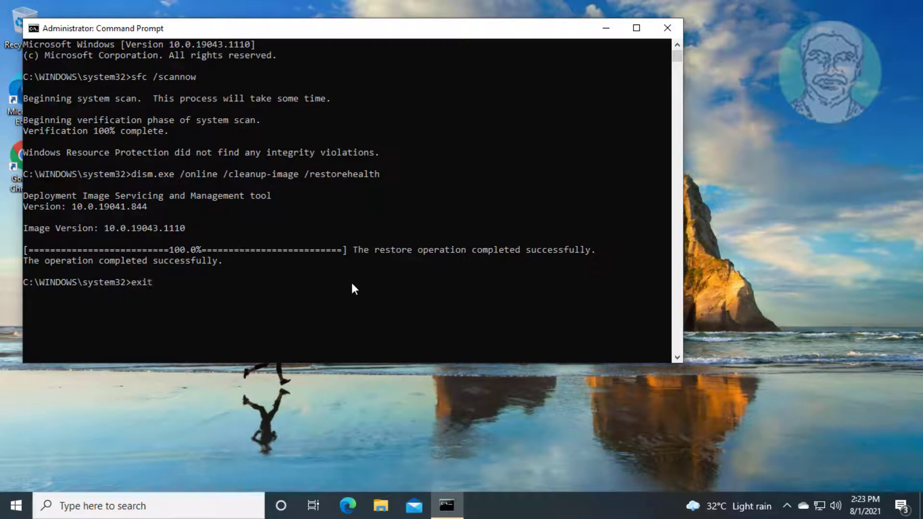
{"action": "key", "text": "Enter"}
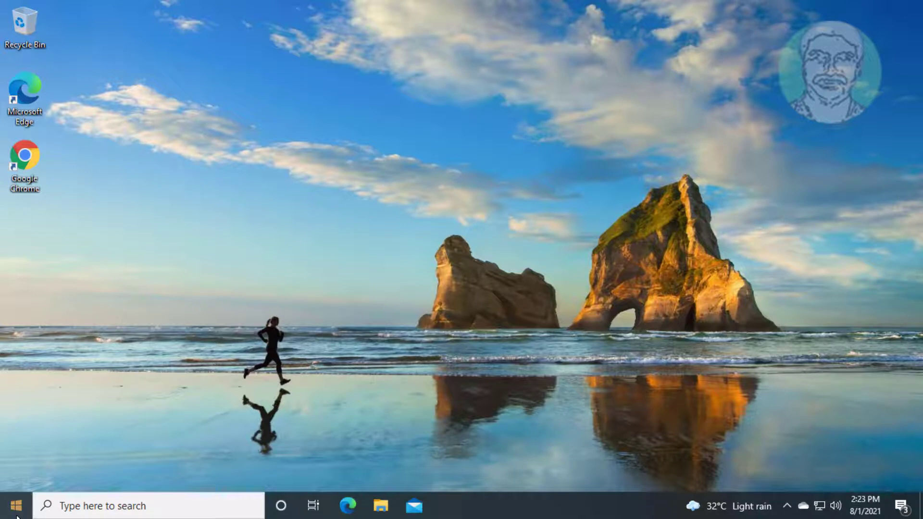
{"action": "left_click", "coordinate": [16, 505]}
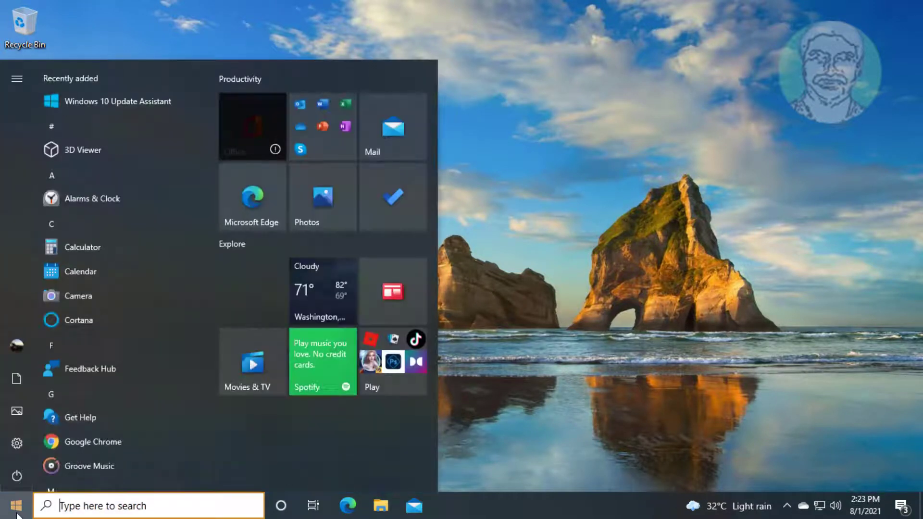
{"action": "left_click", "coordinate": [13, 474]}
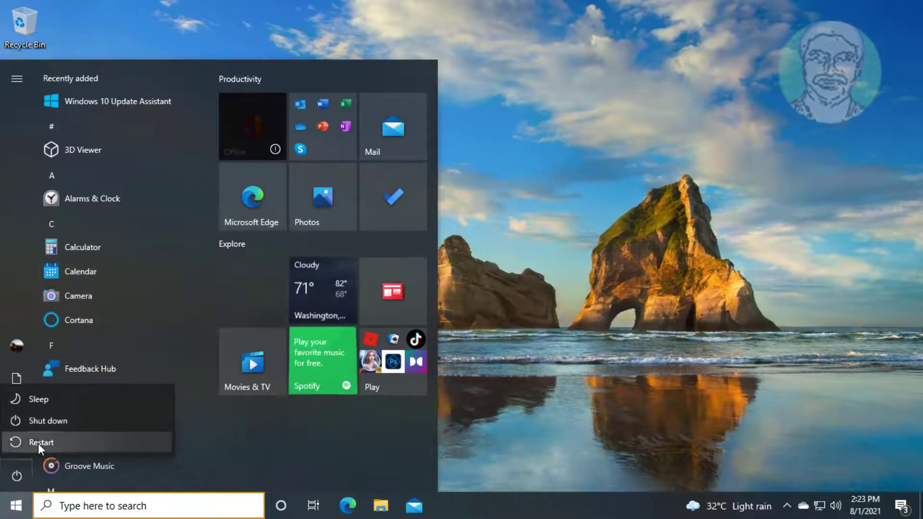
{"action": "left_click", "coordinate": [42, 442]}
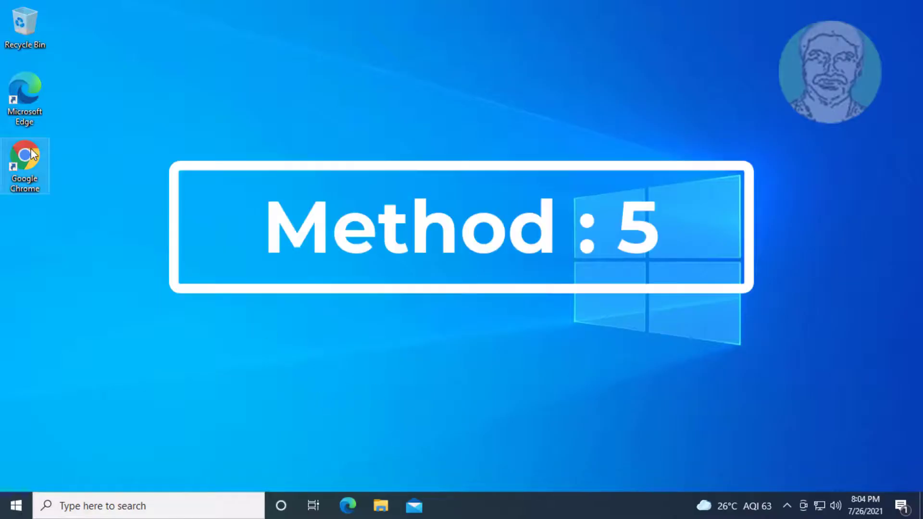
Search 'media creation tool', download it from Microsoft's Windows 10 page and run it.
{"action": "double_click", "coordinate": [25, 156]}
{"action": "type", "text": "m"}
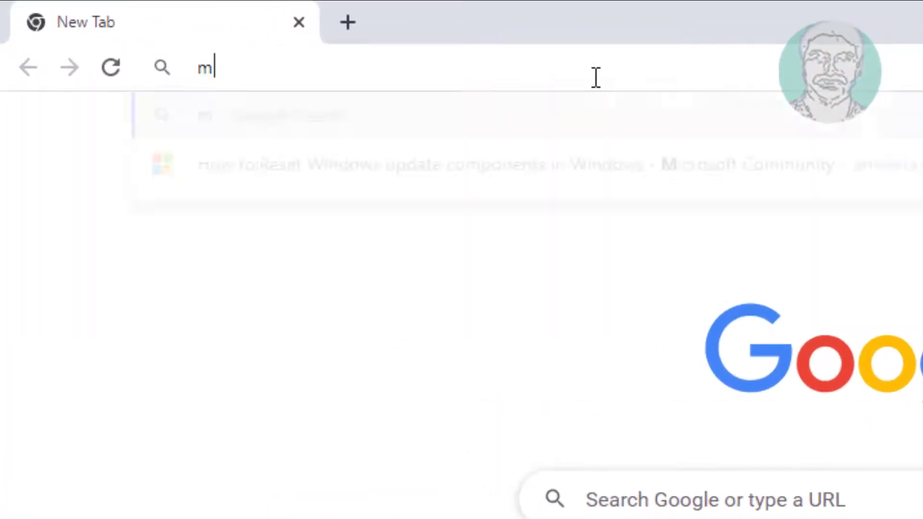
{"action": "type", "text": "edia creation tool"}
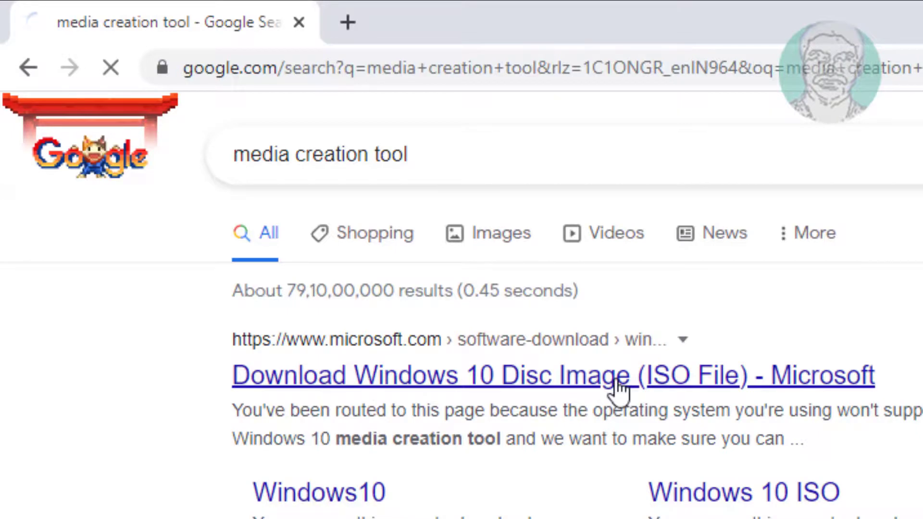
{"action": "left_click", "coordinate": [616, 375]}
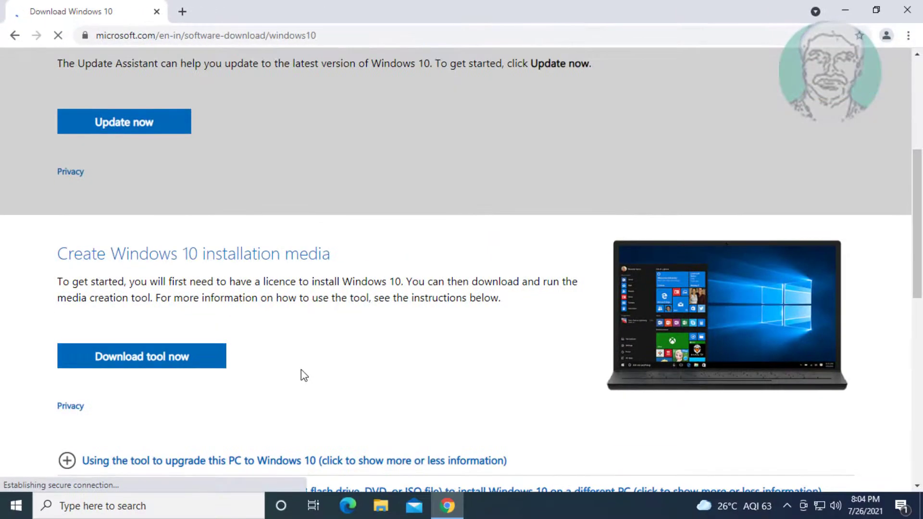
{"action": "scroll", "scroll_direction": "down", "scroll_amount": 3}
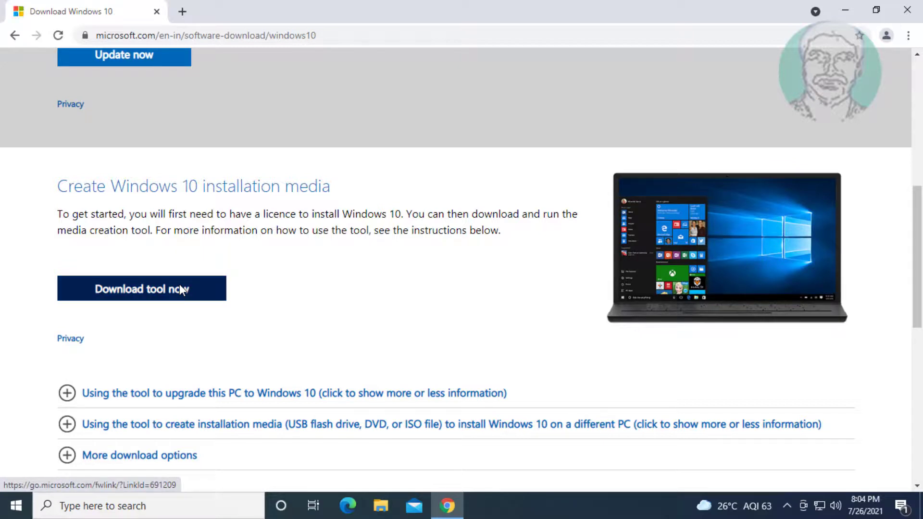
{"action": "left_click", "coordinate": [142, 289]}
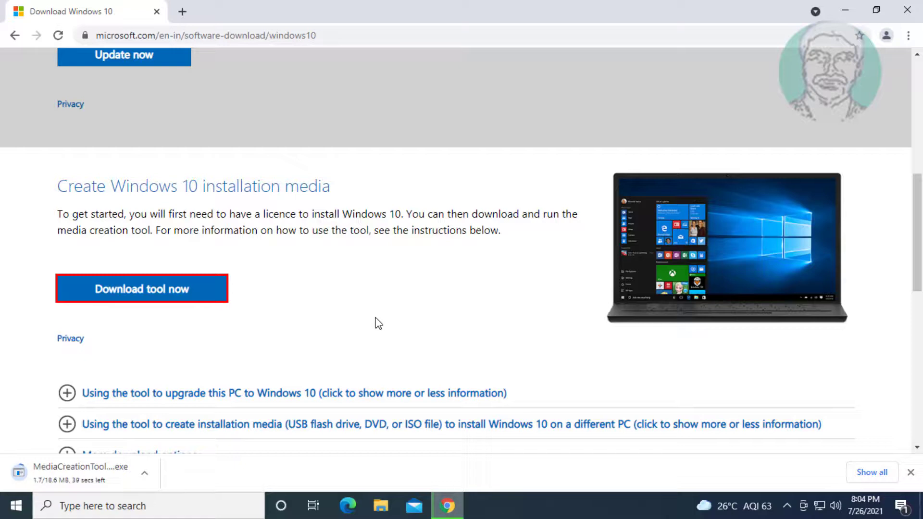
{"action": "left_click", "coordinate": [72, 473]}
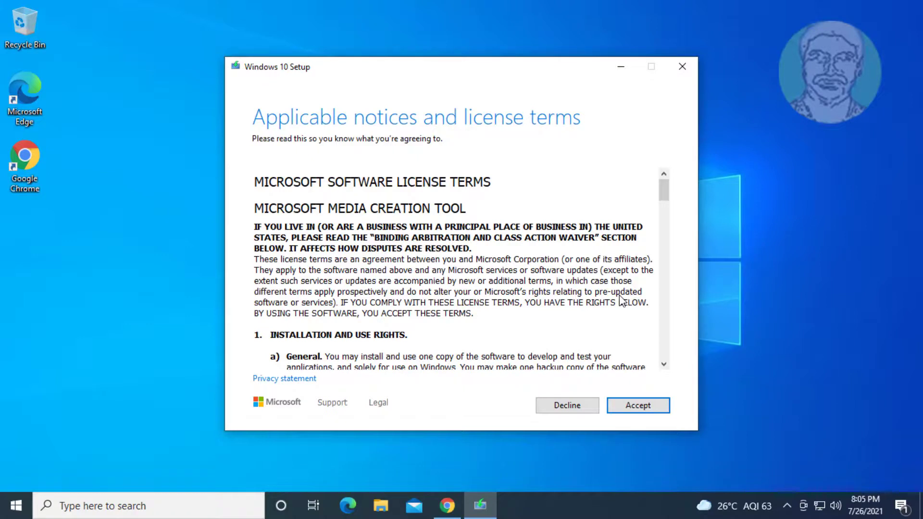
{"action": "mouse_move", "coordinate": [445, 325]}
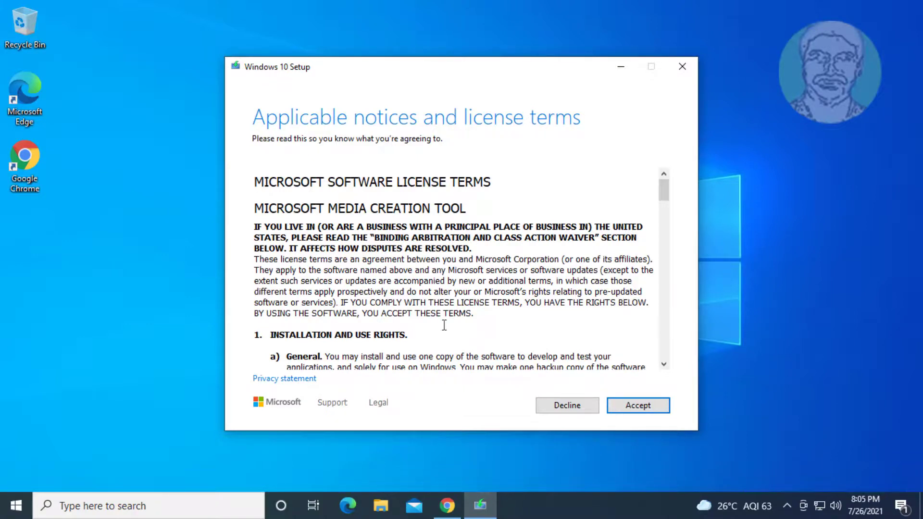
Accept both license agreements, choose Upgrade this PC now keeping personal files and apps, and begin installing Windows 10 Pro.
{"action": "left_click", "coordinate": [638, 404]}
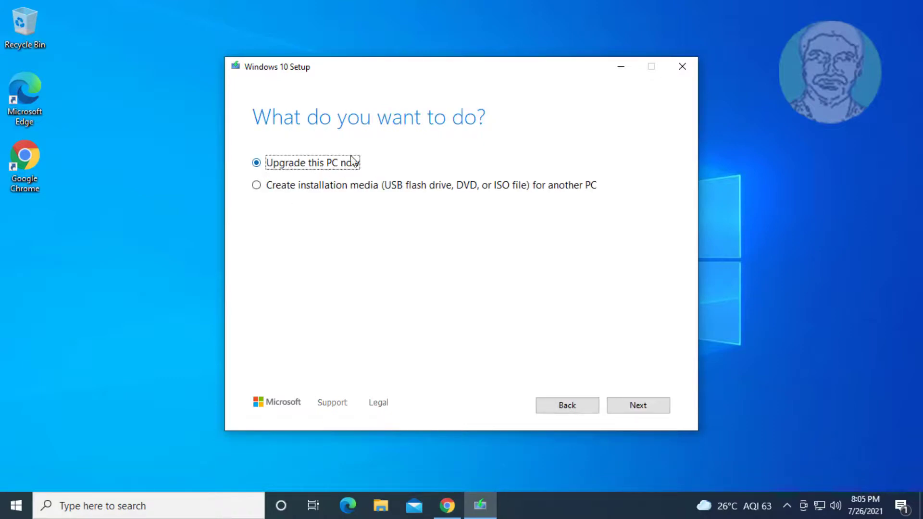
{"action": "left_click", "coordinate": [638, 405]}
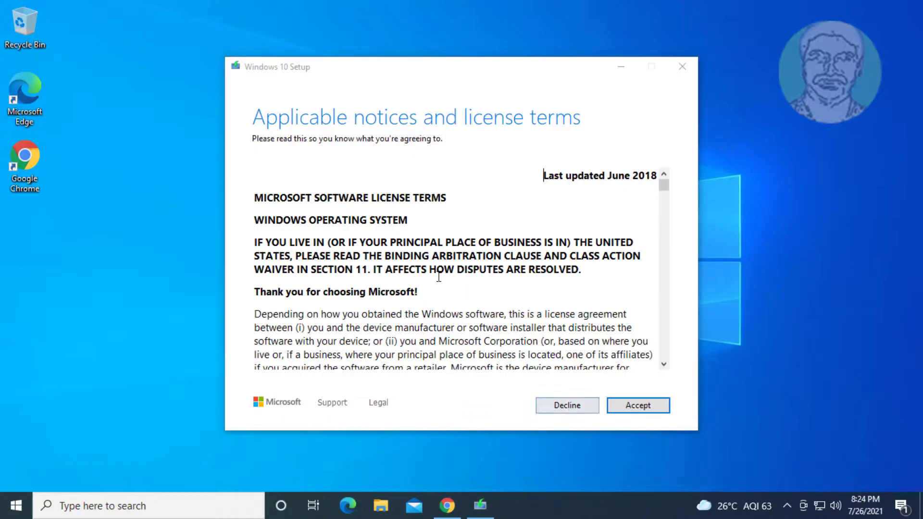
{"action": "left_click", "coordinate": [638, 405]}
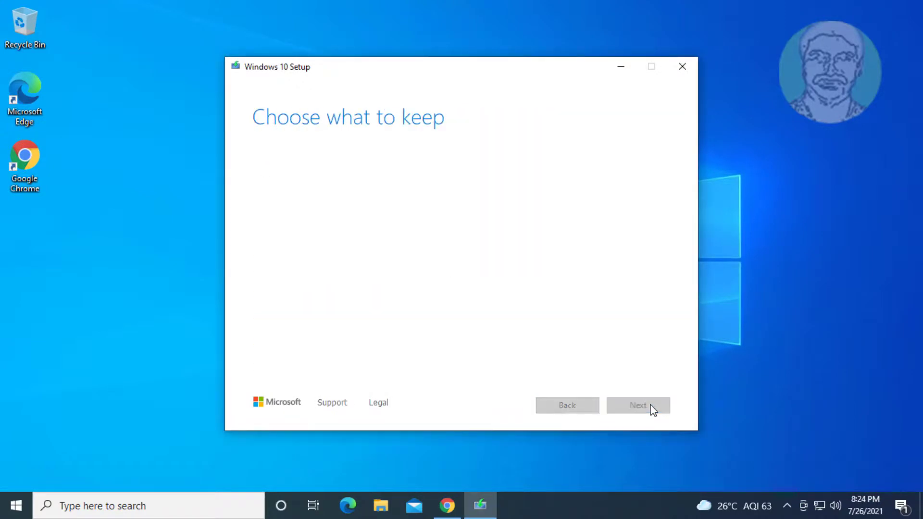
{"action": "left_click", "coordinate": [638, 405]}
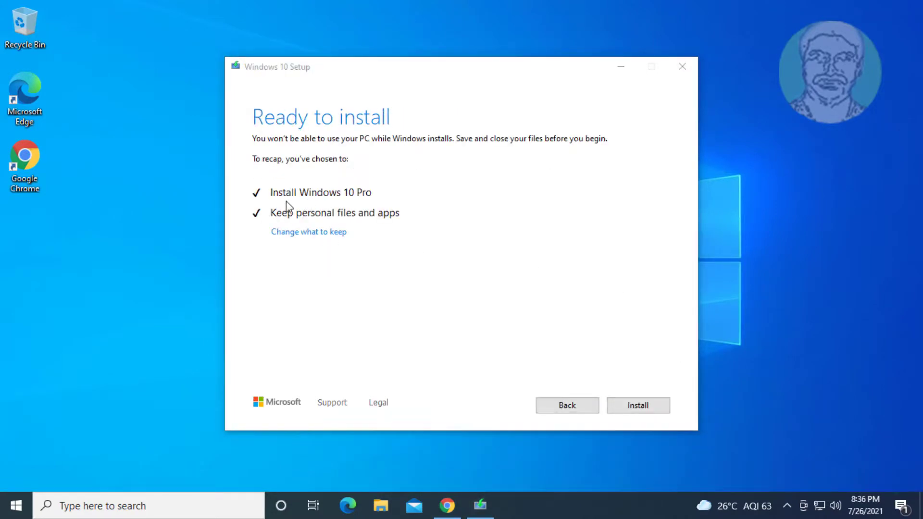
{"action": "mouse_move", "coordinate": [402, 222]}
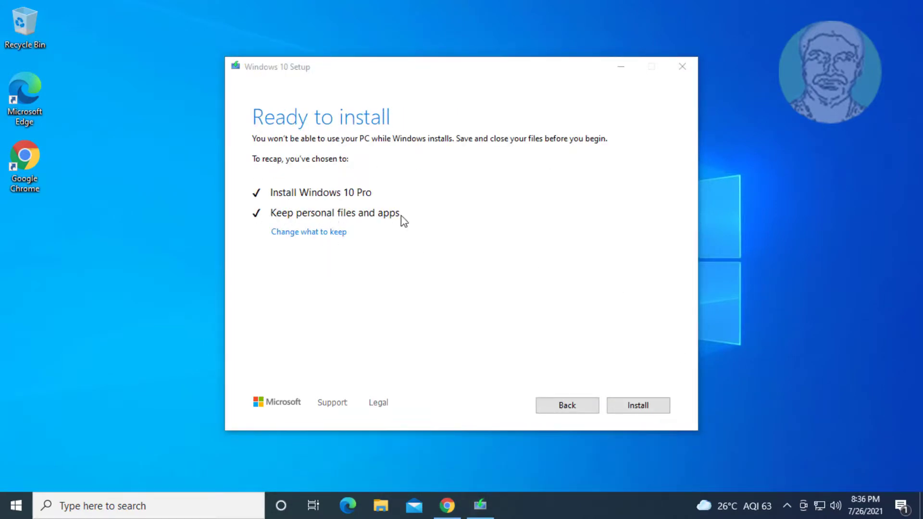
{"action": "mouse_move", "coordinate": [249, 217]}
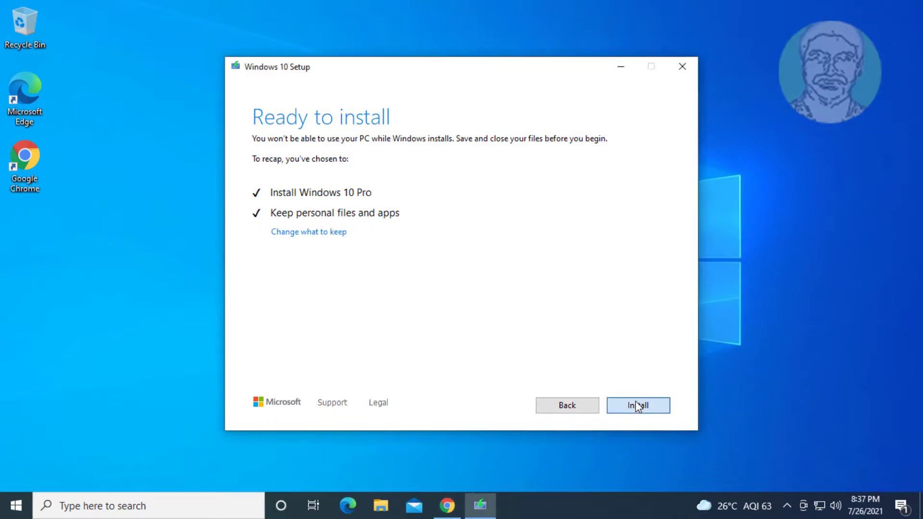
{"action": "left_click", "coordinate": [638, 404]}
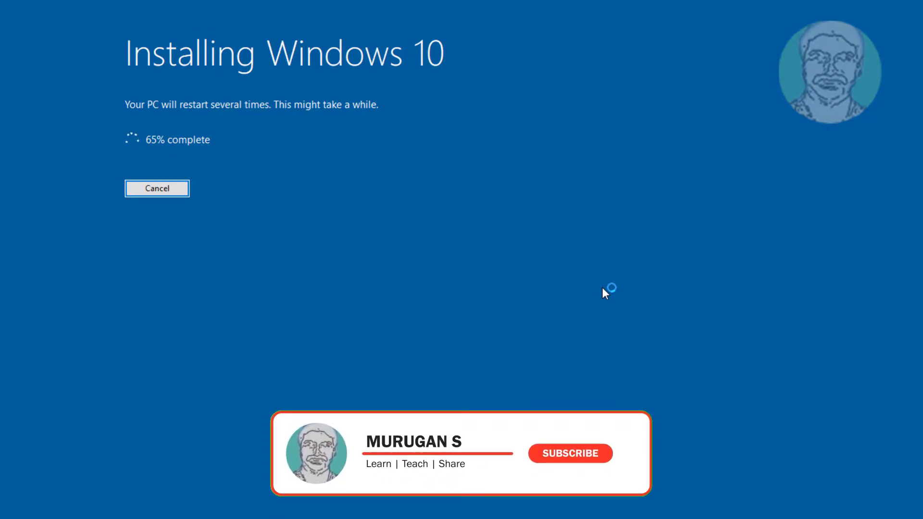
{"action": "mouse_move", "coordinate": [580, 464]}
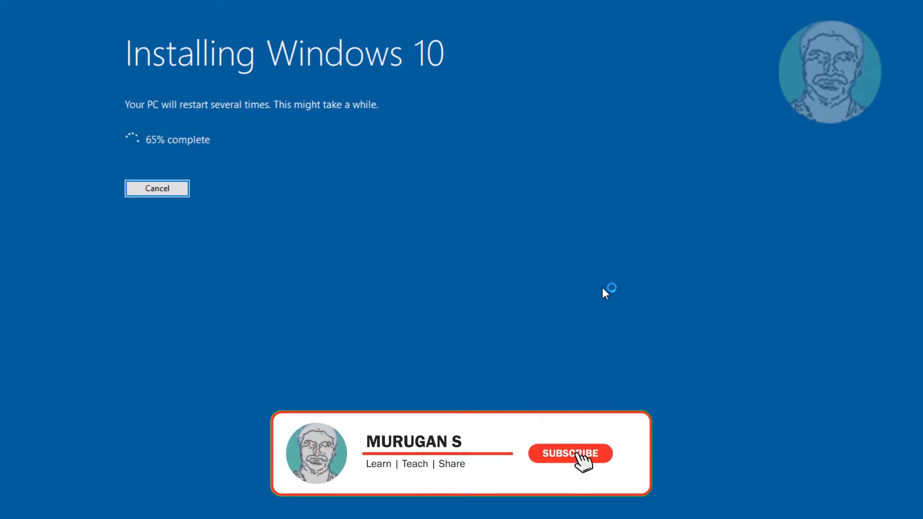
Let the Windows 10 installation progress continue toward 69% complete.
{"action": "left_click", "coordinate": [571, 454]}
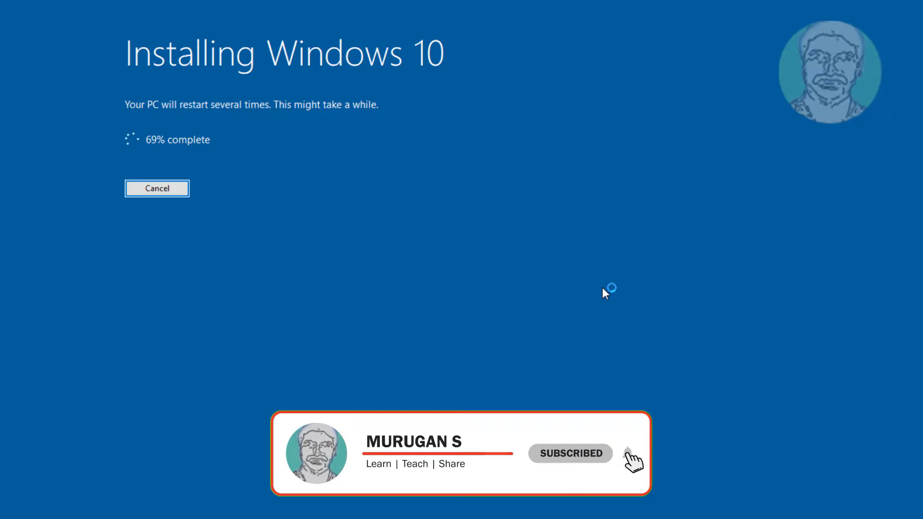